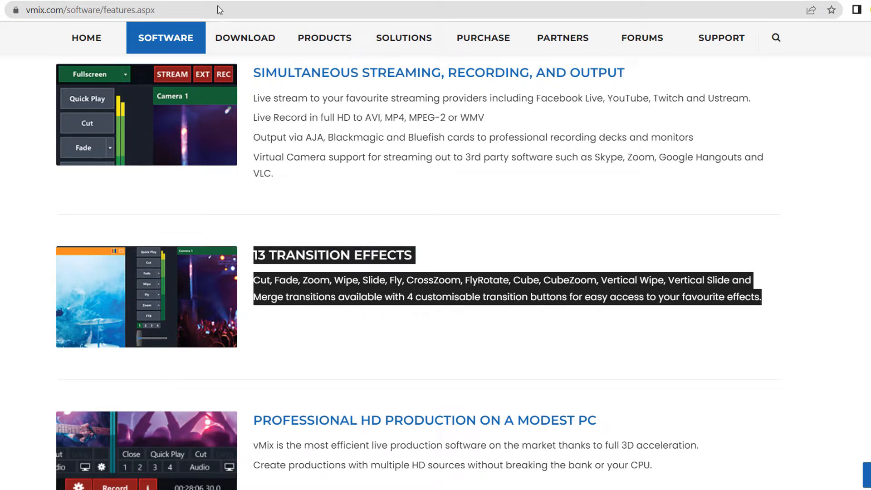
# - Go from the vMix Download page to the Purchase pricing page
pyautogui.click(244, 37)
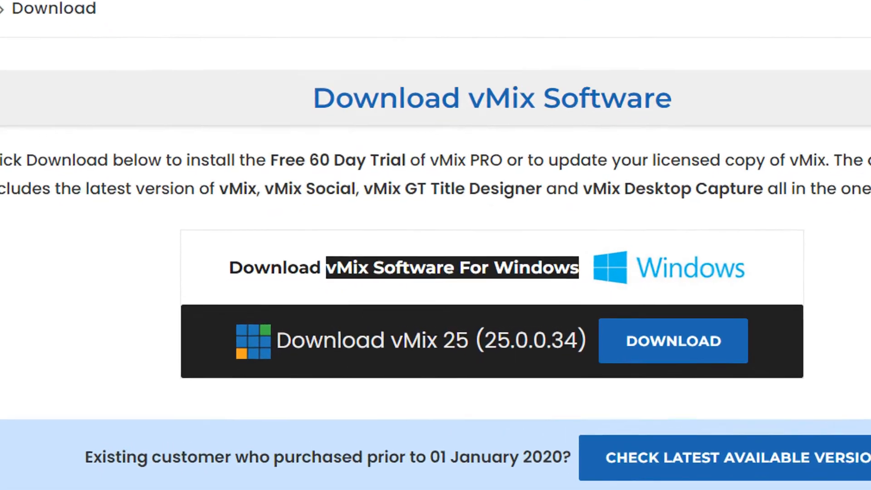
pyautogui.scroll(3)
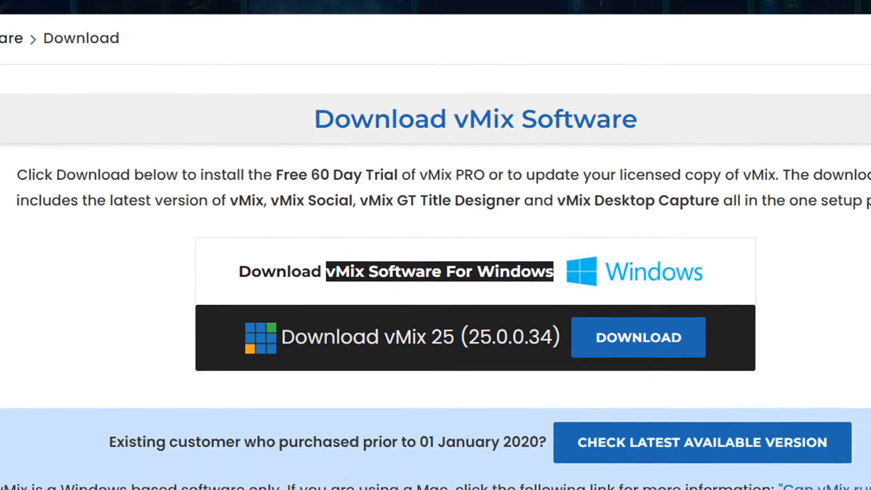
pyautogui.click(484, 39)
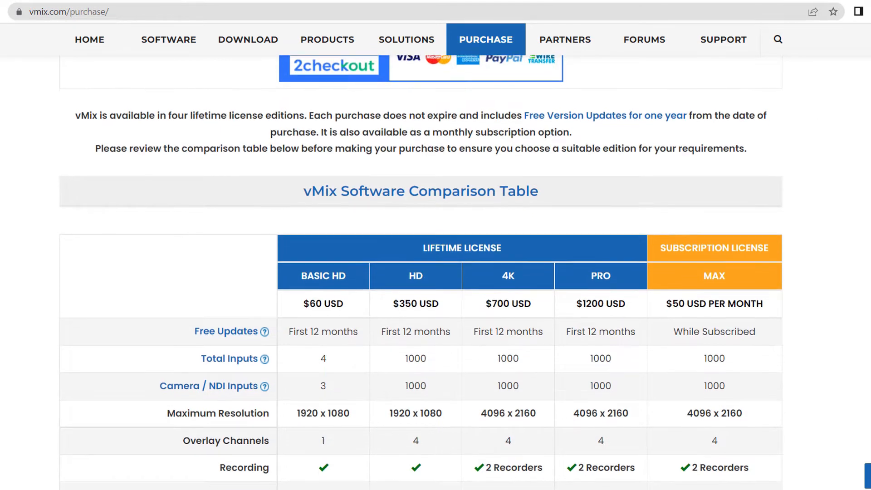
# - Scroll through the vMix Software Comparison Table of license editions and prices
pyautogui.scroll(-3)
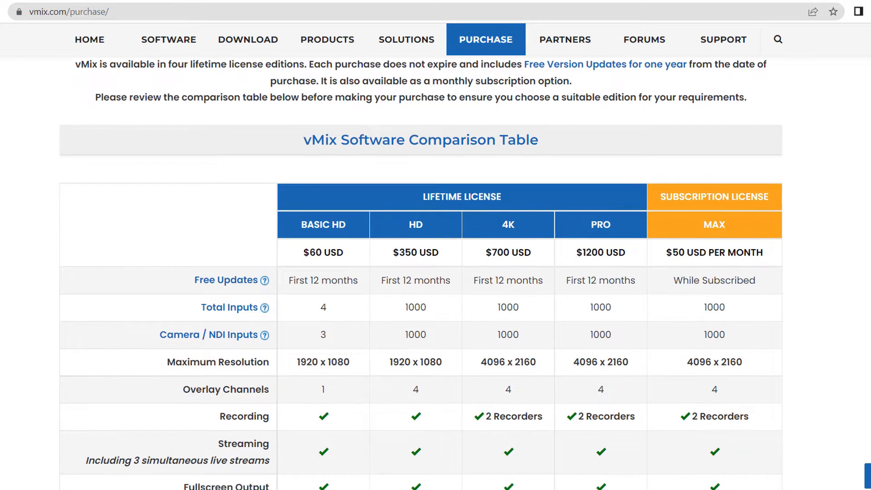
pyautogui.scroll(-3)
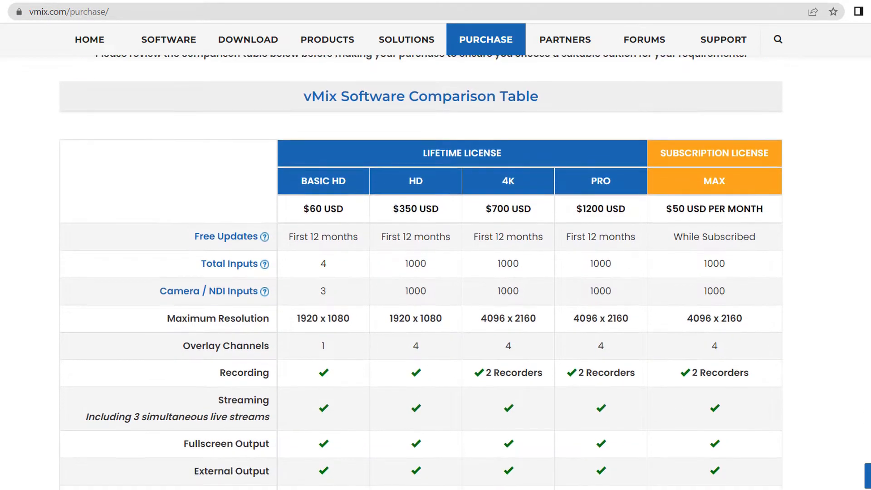
pyautogui.scroll(-3)
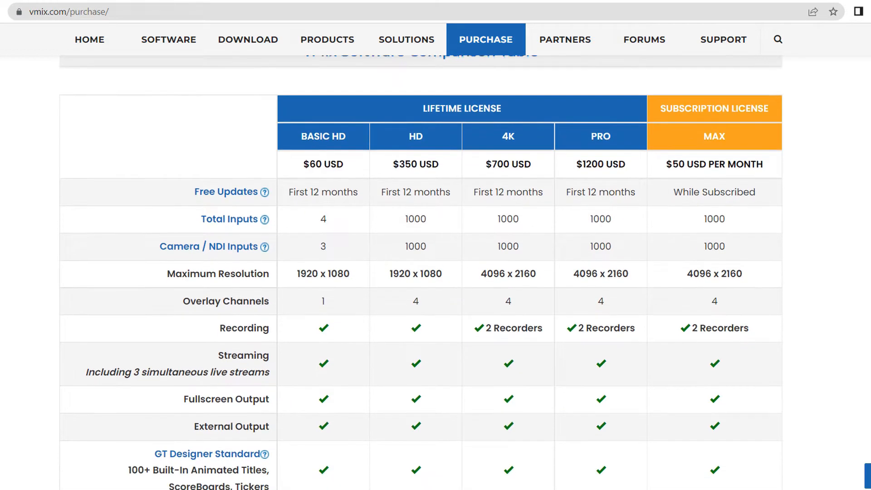
pyautogui.scroll(-3)
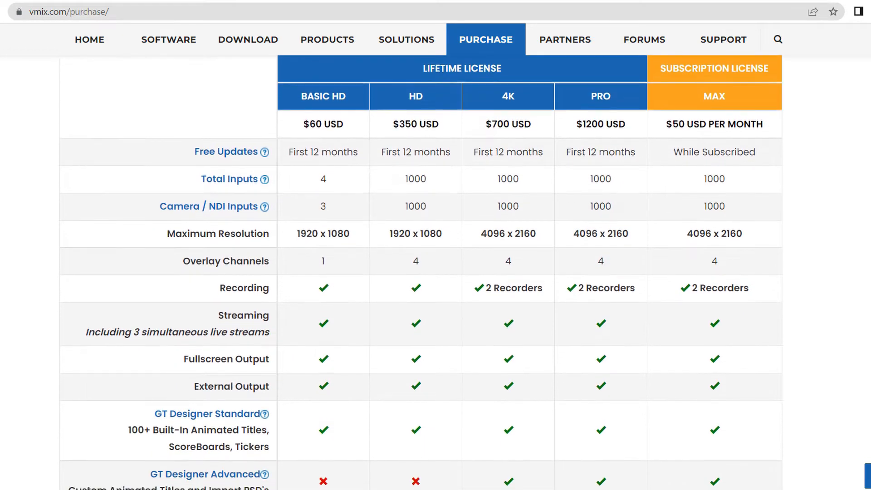
pyautogui.scroll(-3)
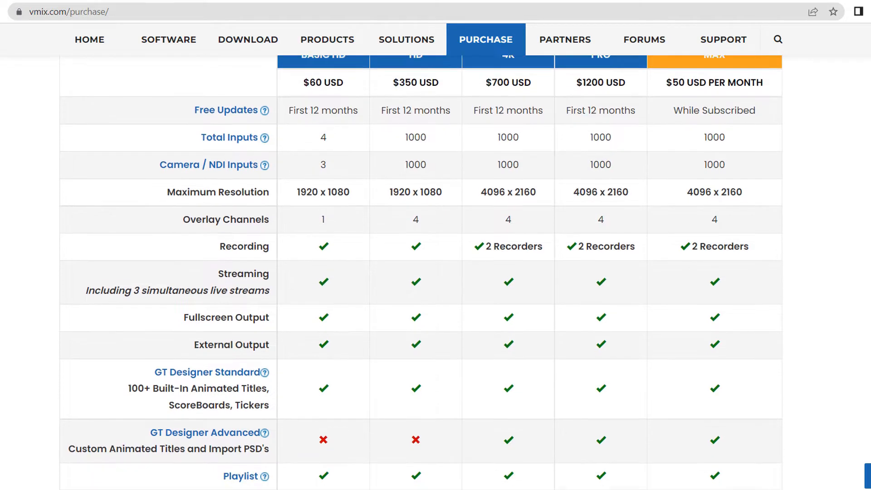
pyautogui.scroll(-3)
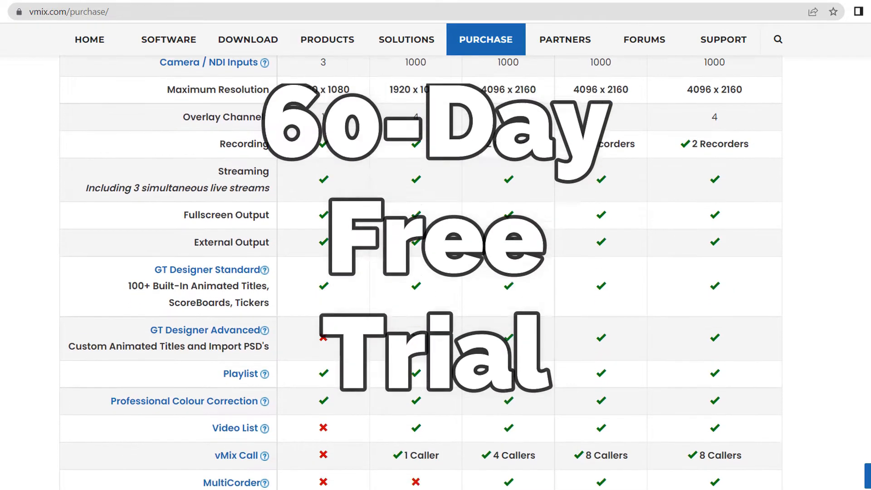
pyautogui.scroll(-3)
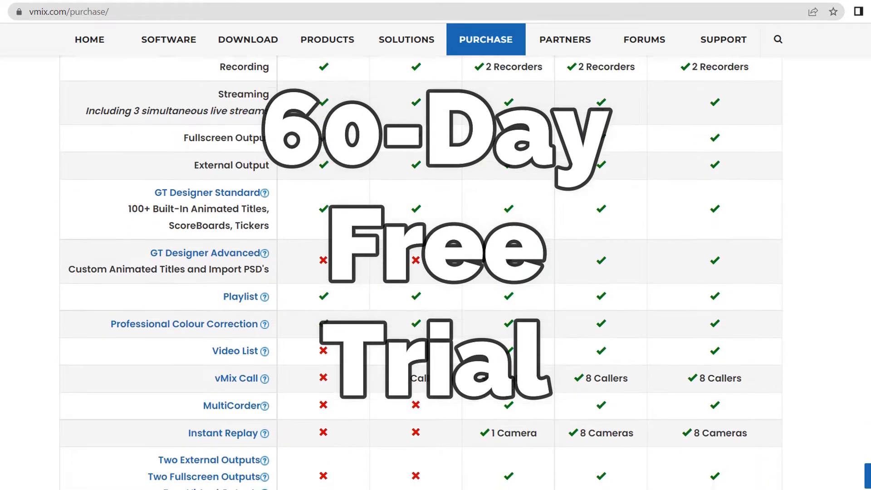
pyautogui.scroll(-3)
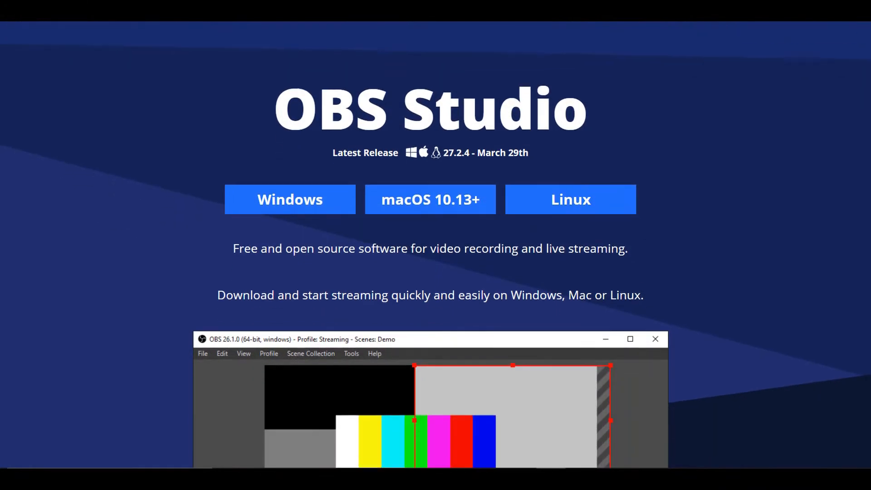
# - Scroll the obsproject.com homepage to see the Windows, macOS and Linux downloads
pyautogui.scroll(-3)
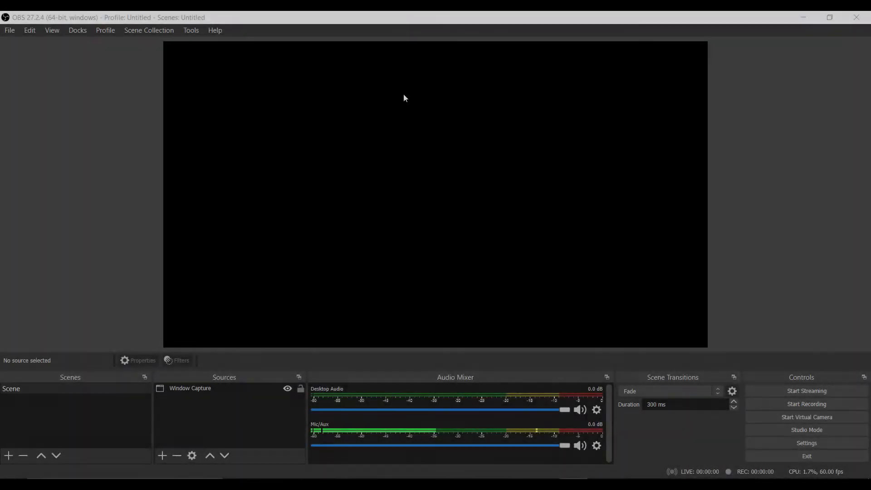
# - Show the Add Source menu of source types from the Sources dock
pyautogui.click(162, 455)
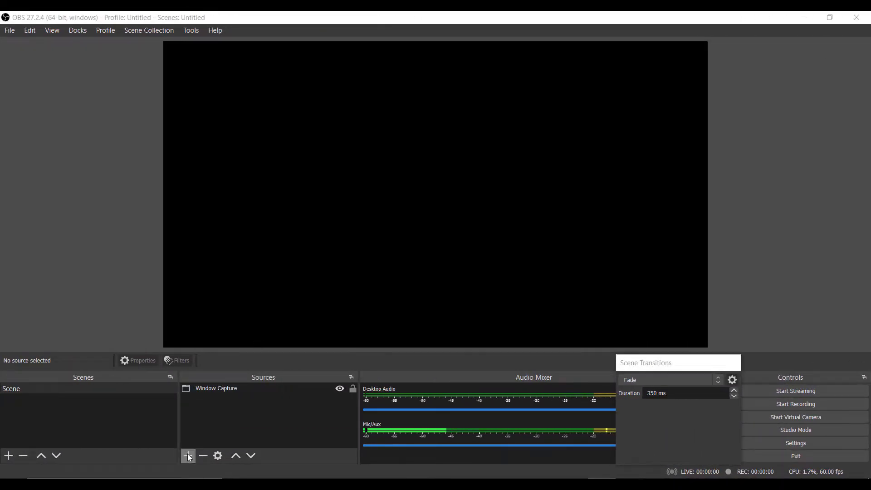
pyautogui.click(187, 455)
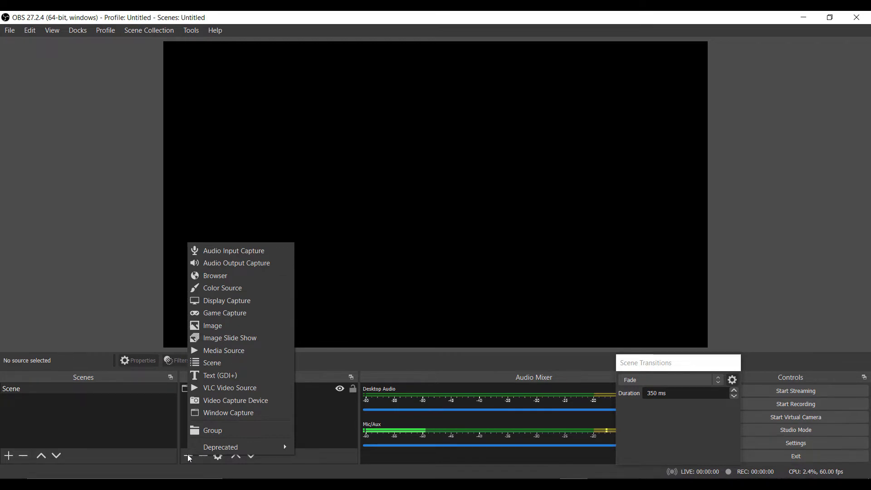
pyautogui.moveTo(664, 417)
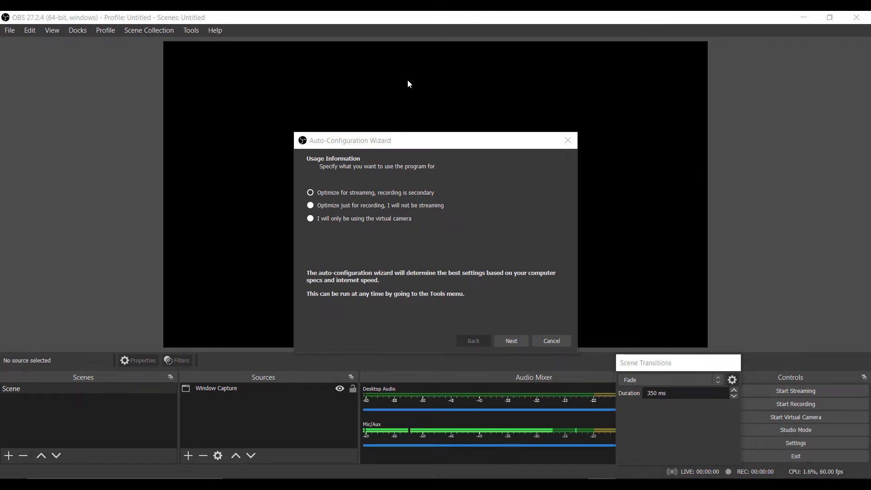
# - Dismiss the Auto-Configuration Wizard and list effect filters for the Window Capture source
pyautogui.click(550, 341)
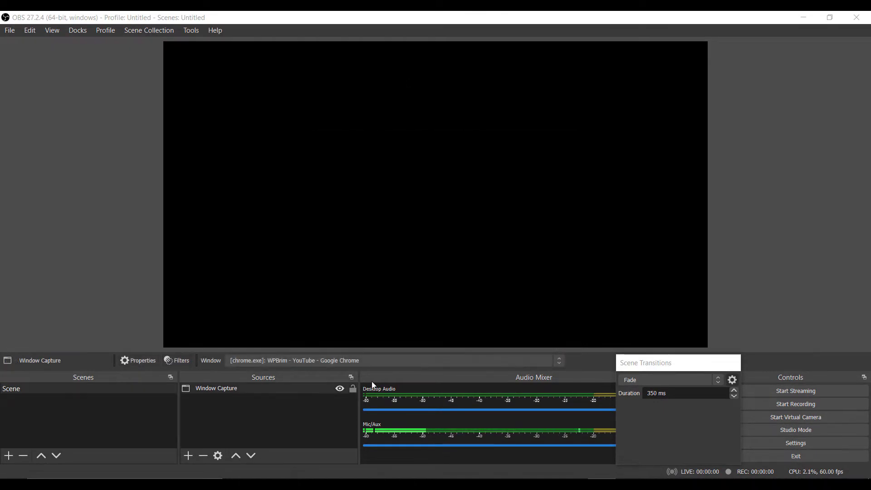
pyautogui.click(180, 360)
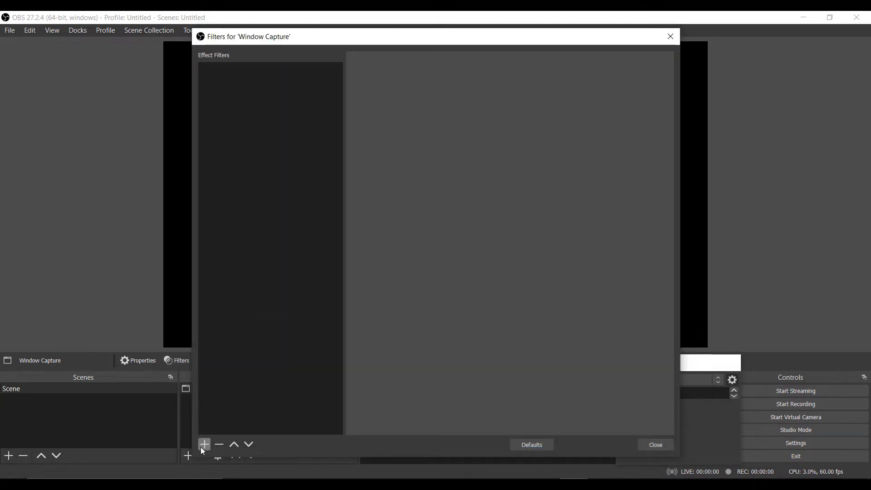
pyautogui.click(204, 444)
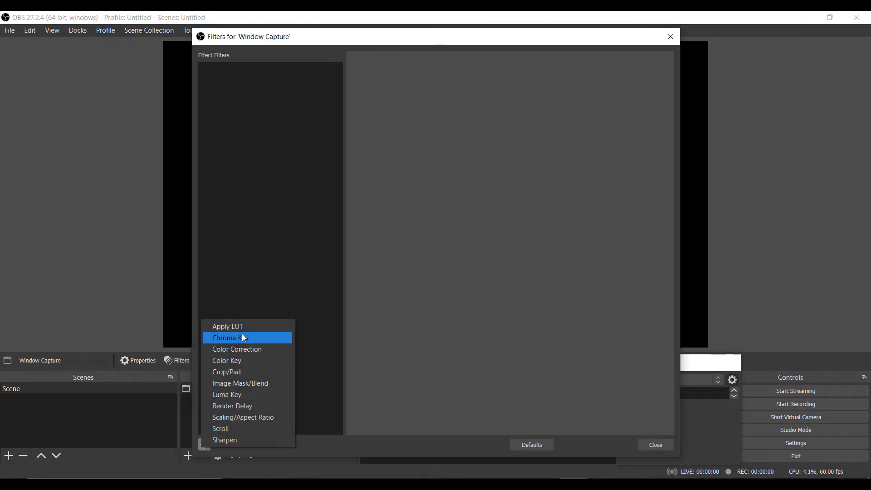